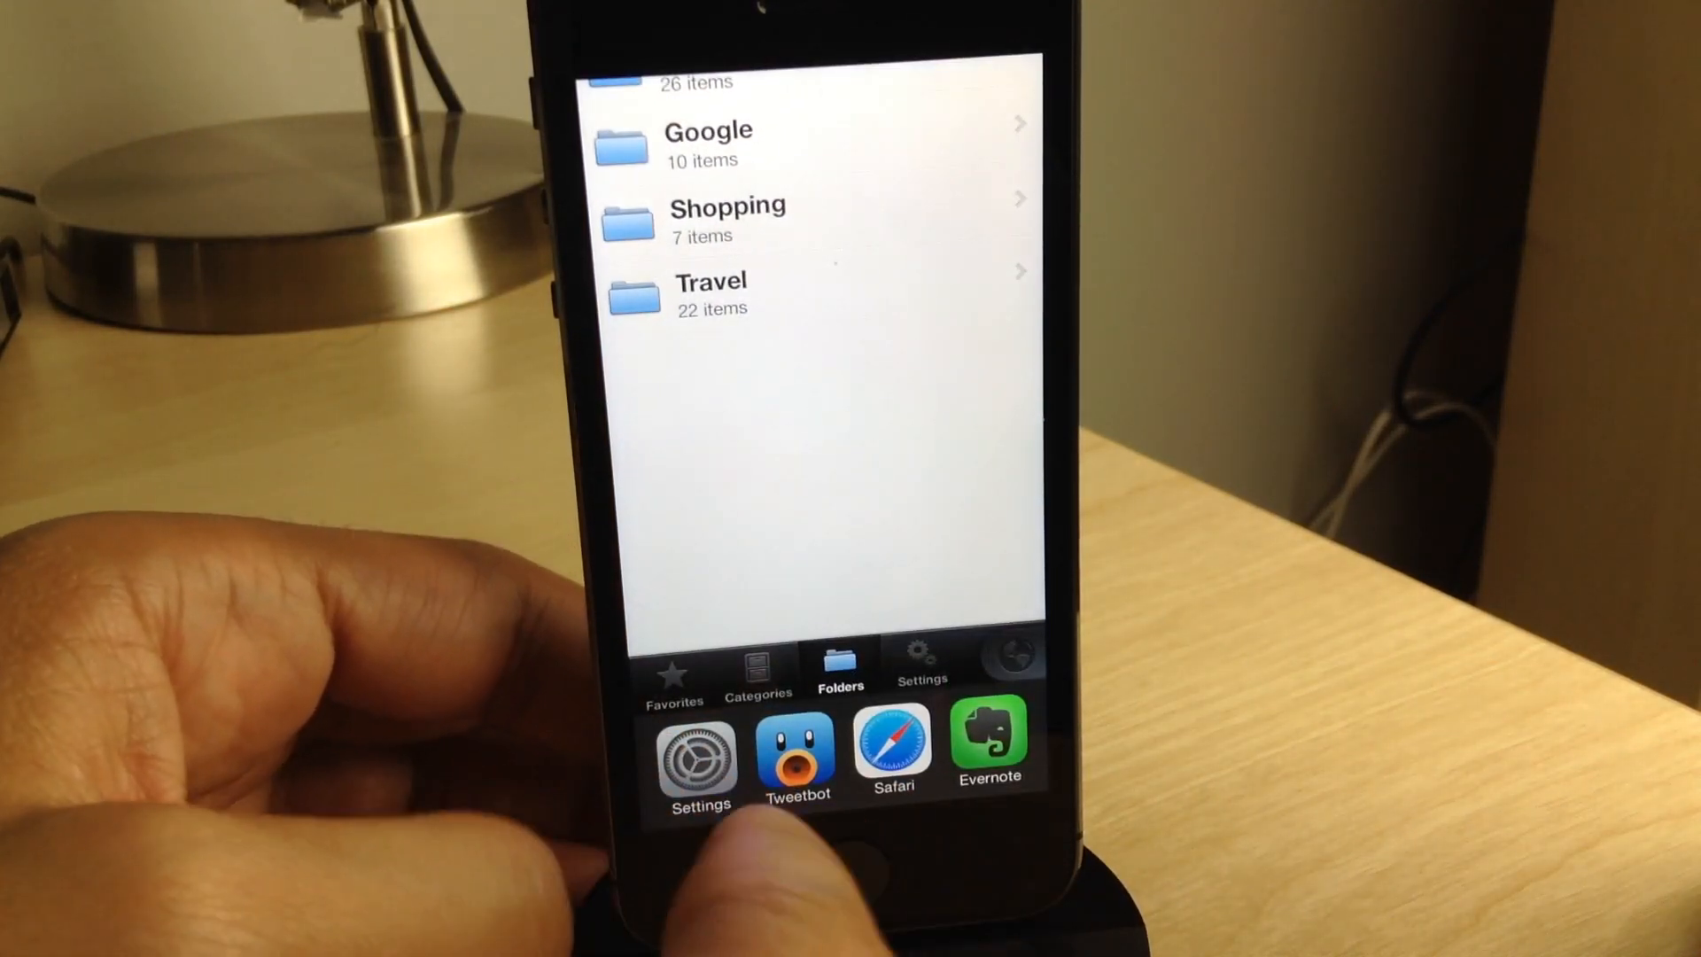
scroll("down", 3)
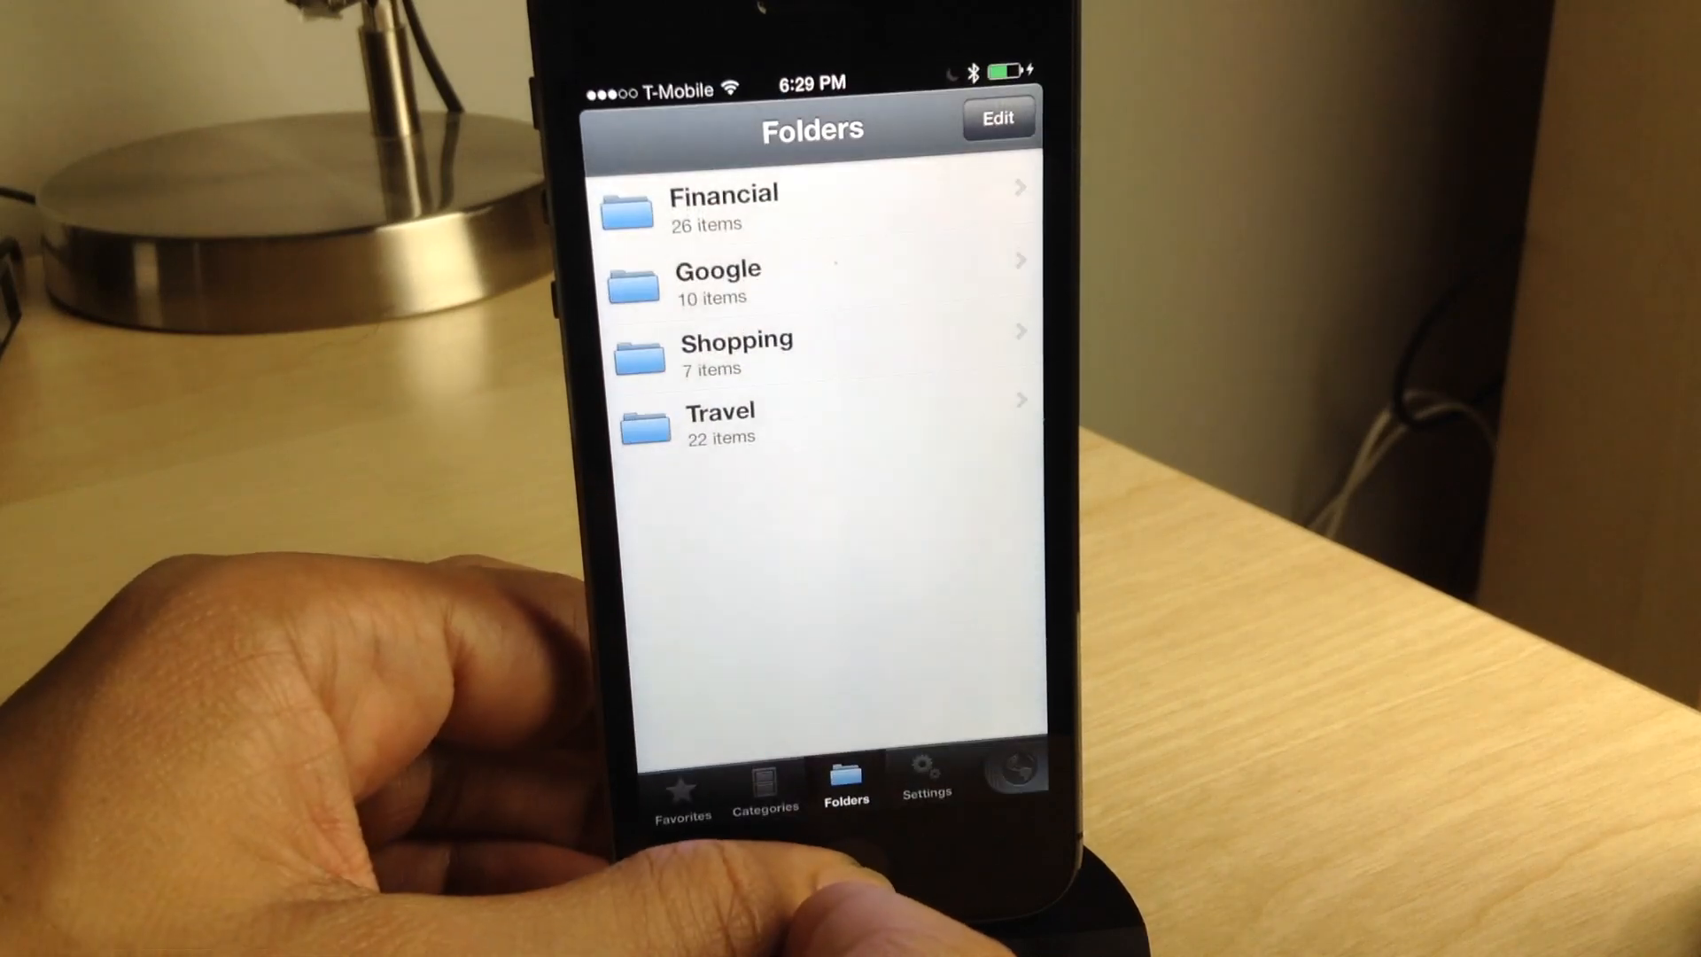